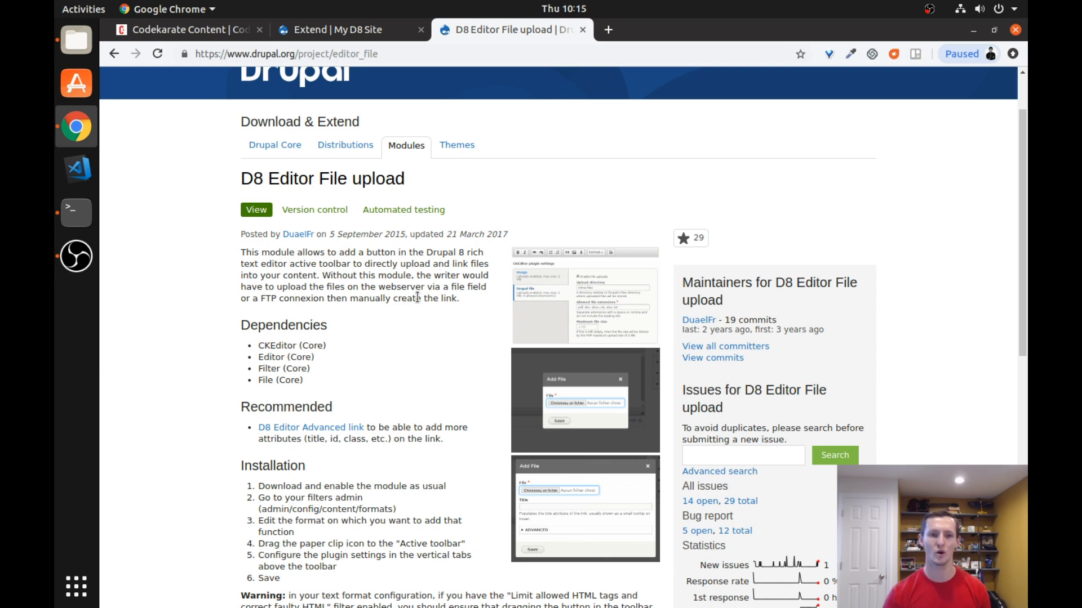
Return to the local test site's Extend module list from the project page
left_click(338, 30)
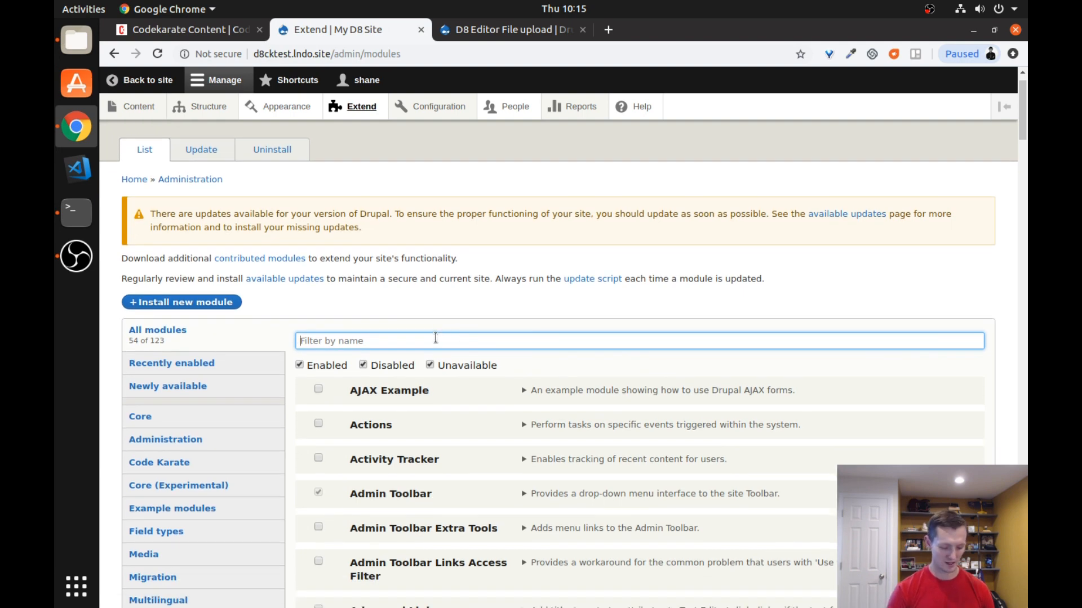
Filter the module list by 'file', showing D8 Editor file upload enabled
type("file")
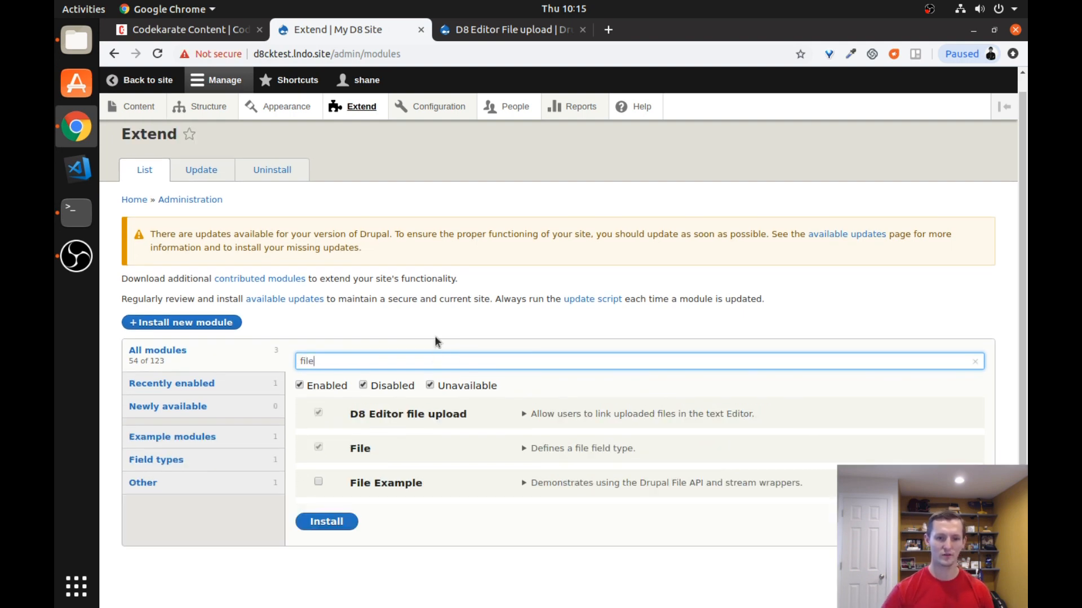
mouse_move(483, 420)
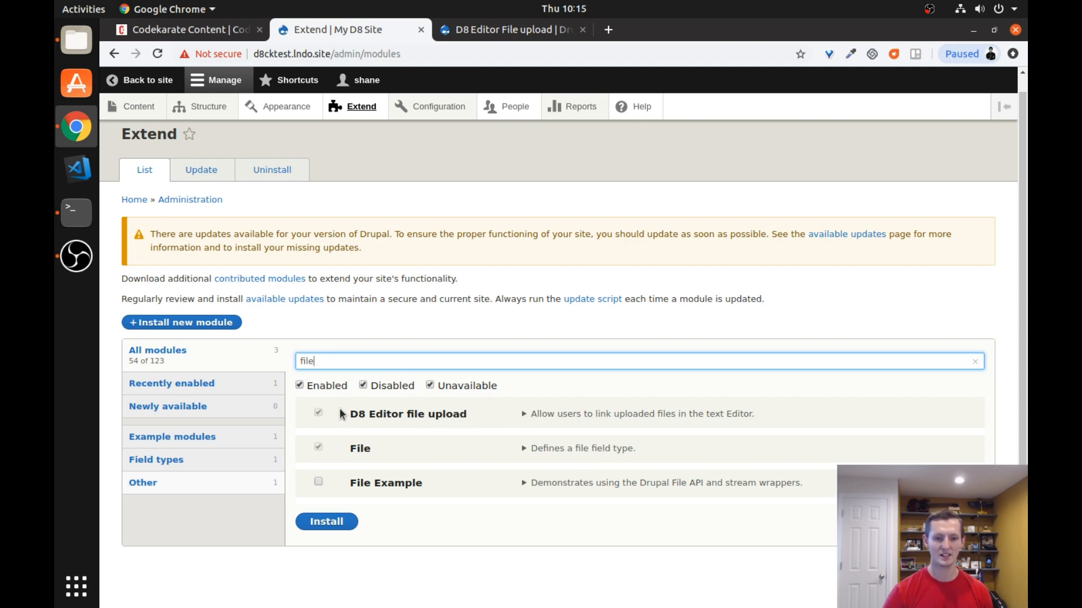
mouse_move(542, 416)
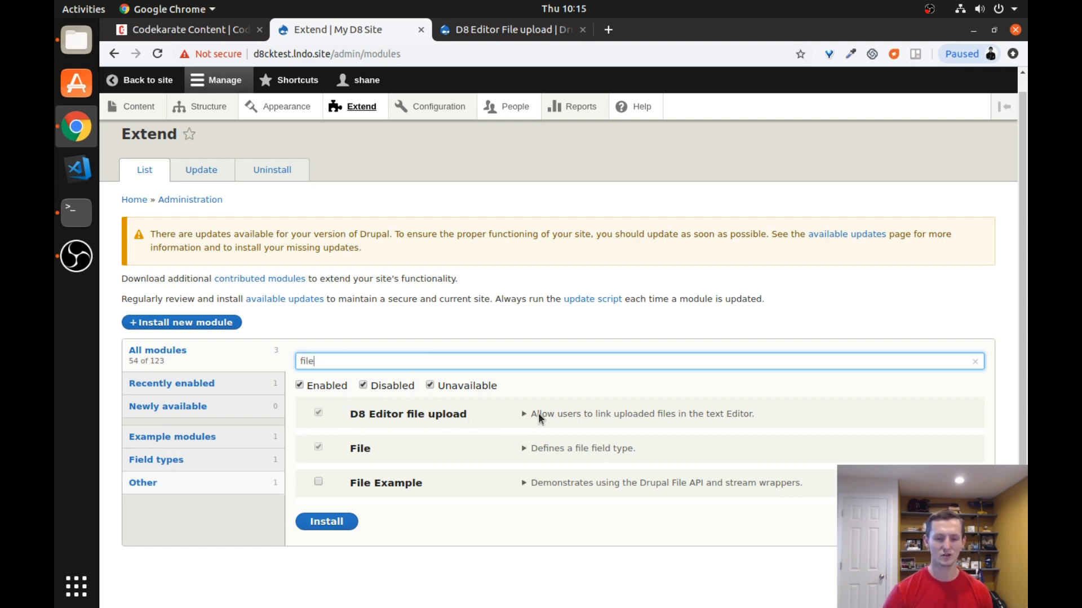
Go to Configuration > Content authoring > Text formats and editors
left_click(439, 106)
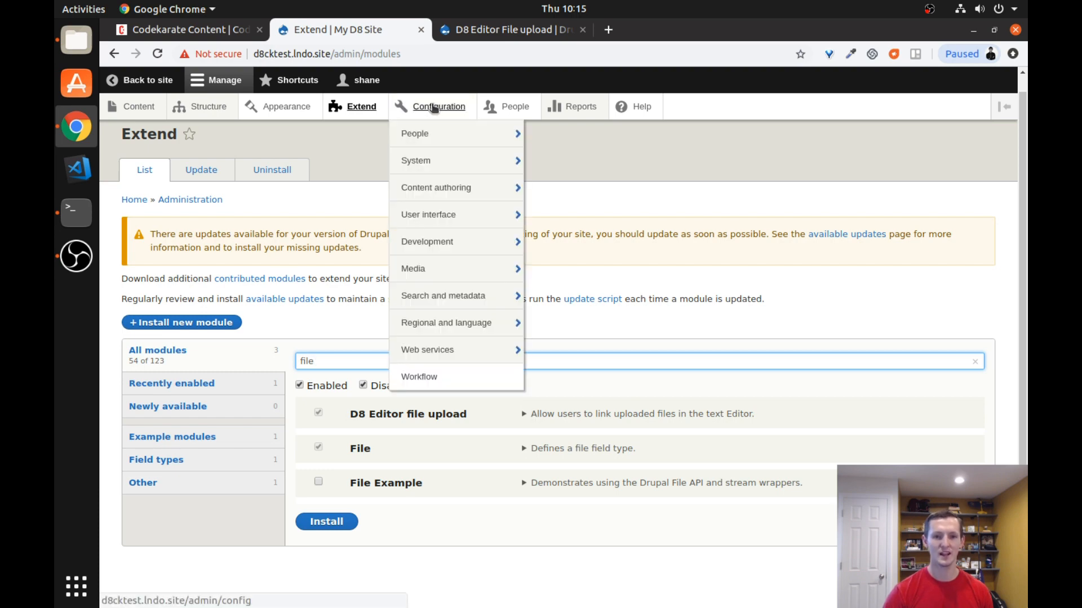
mouse_move(435, 187)
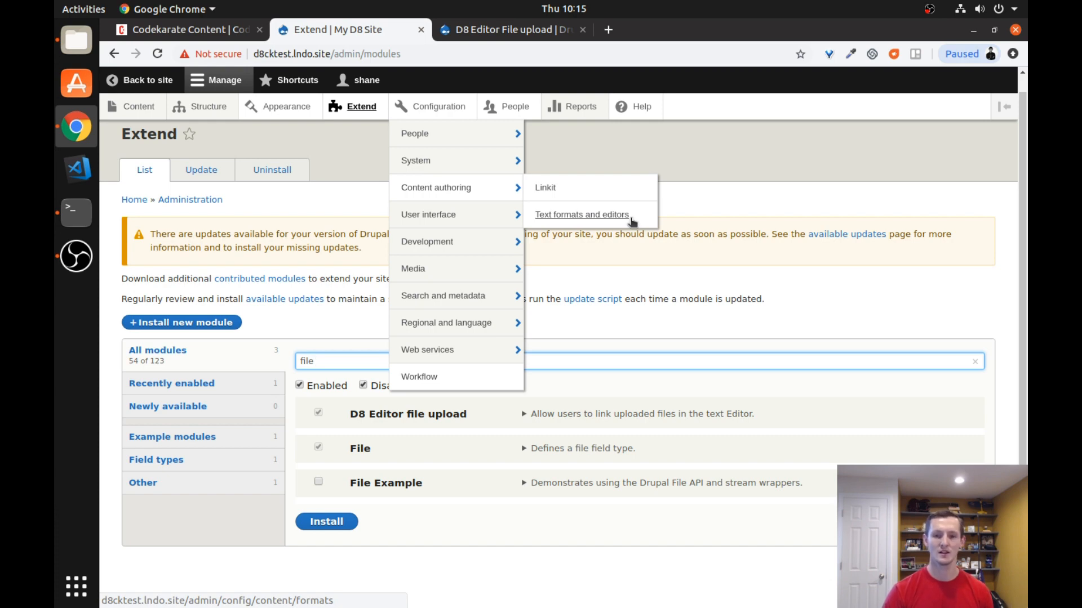
left_click(581, 214)
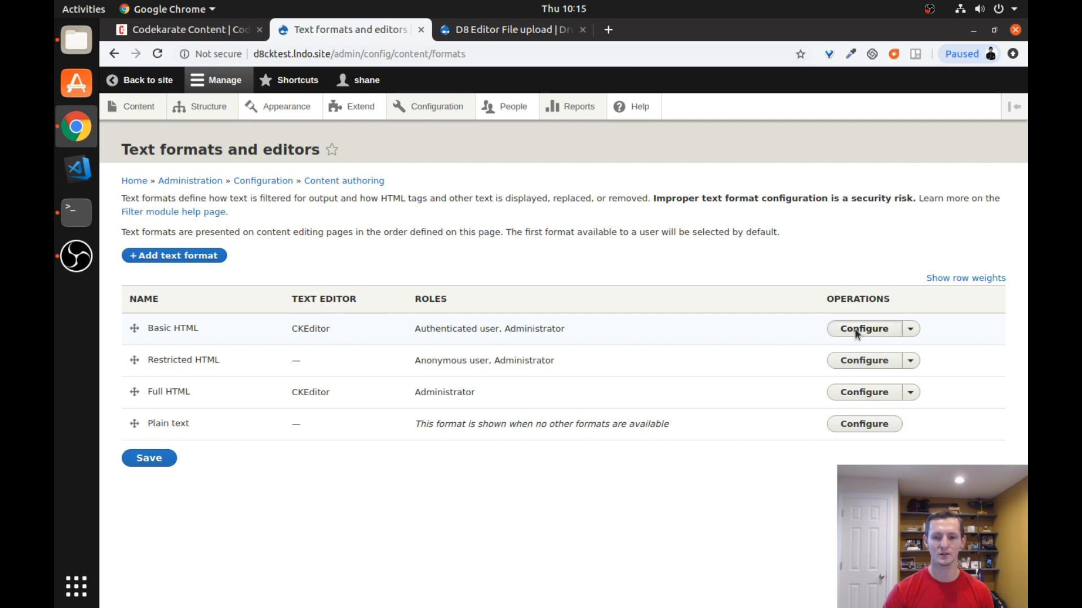
Configure Basic HTML, adding the file upload toolbar button and enabling file uploads
left_click(863, 328)
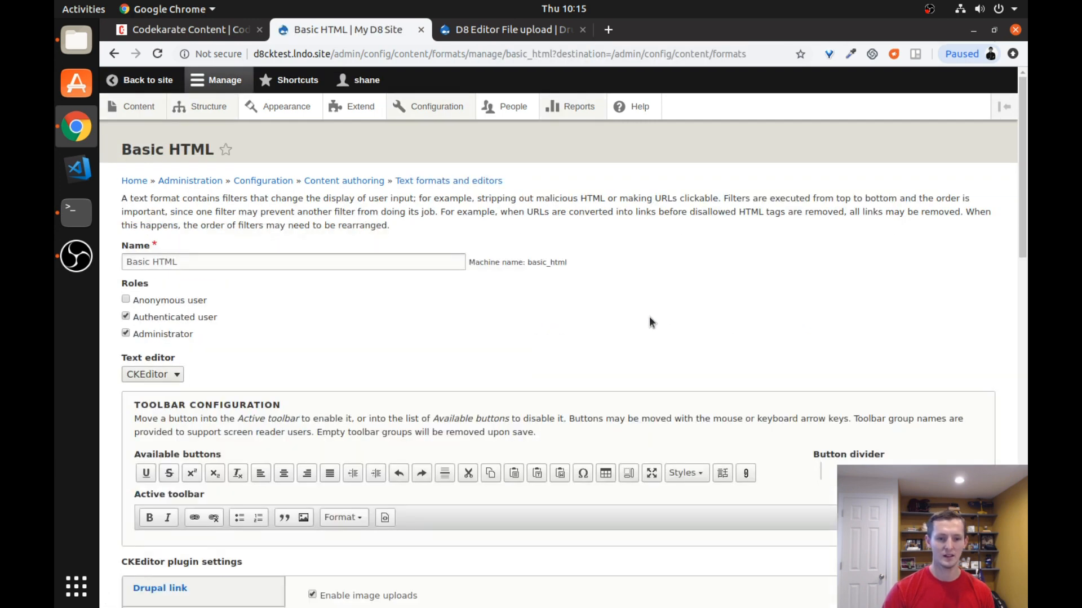
scroll("down", 3)
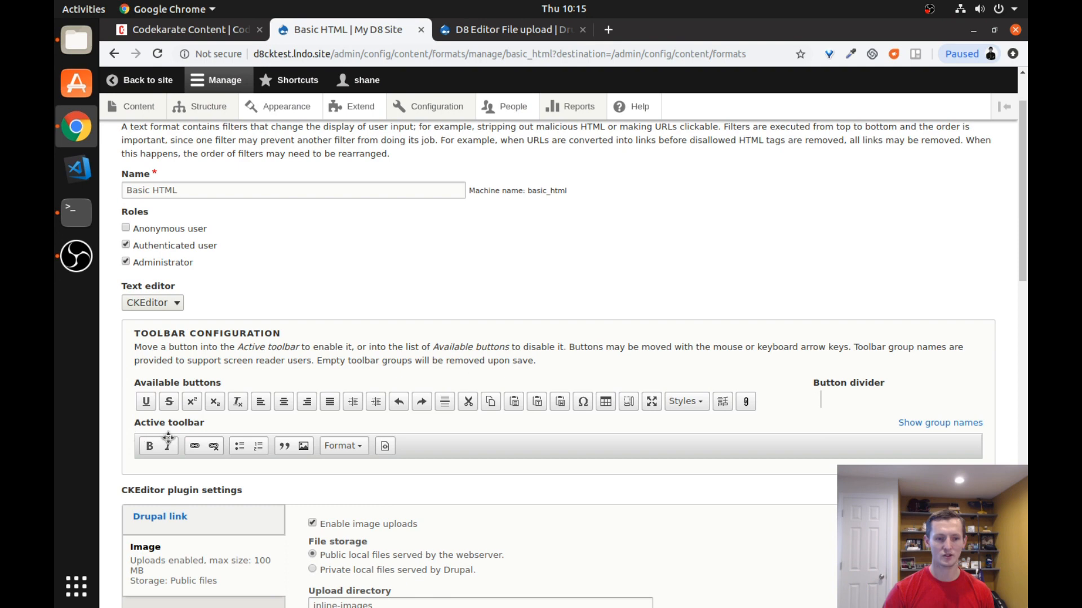
mouse_move(642, 445)
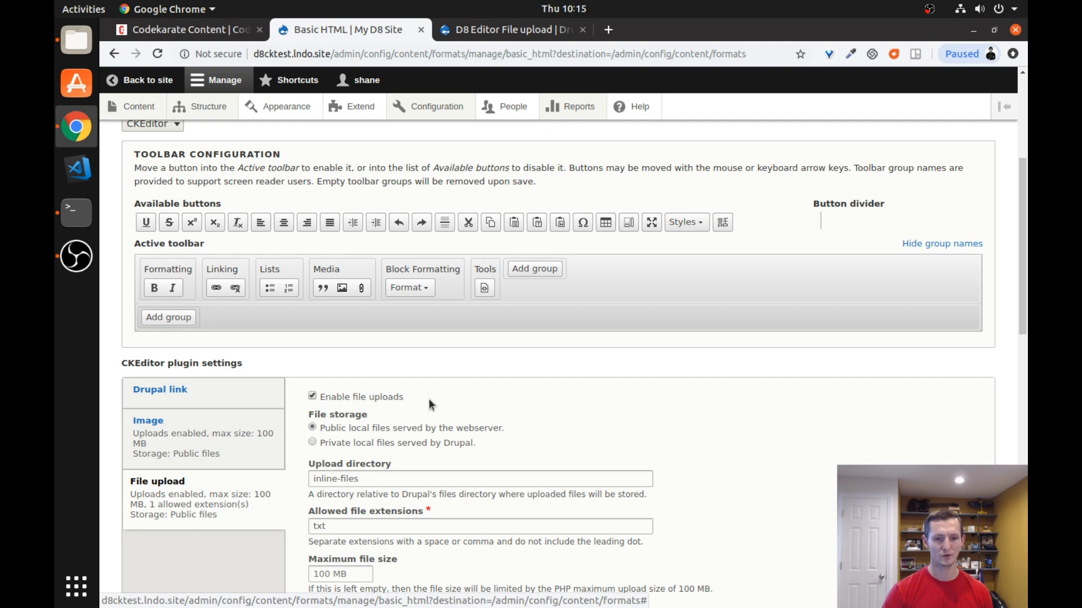
scroll("down", 3)
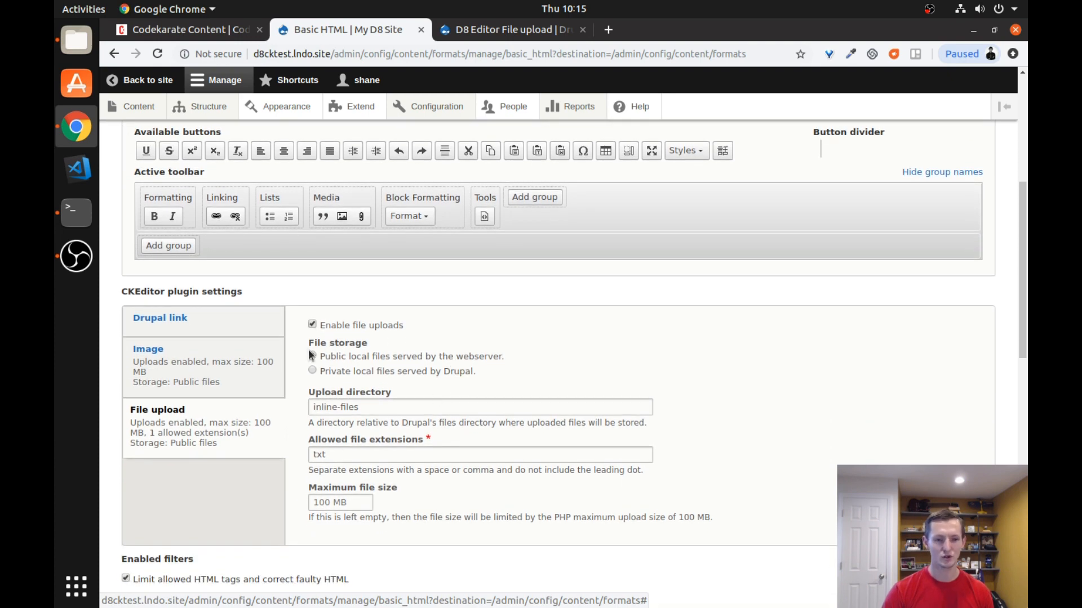
Use Public local files, allow 'txt csv pdf docx' extensions and a 20 MB maximum size
left_click(312, 356)
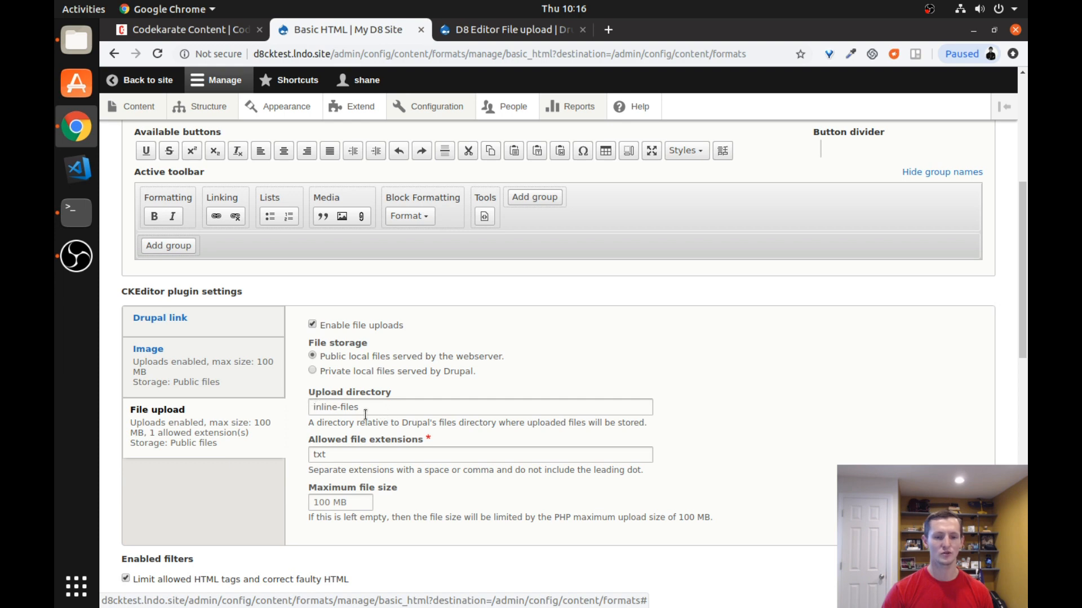
mouse_move(370, 419)
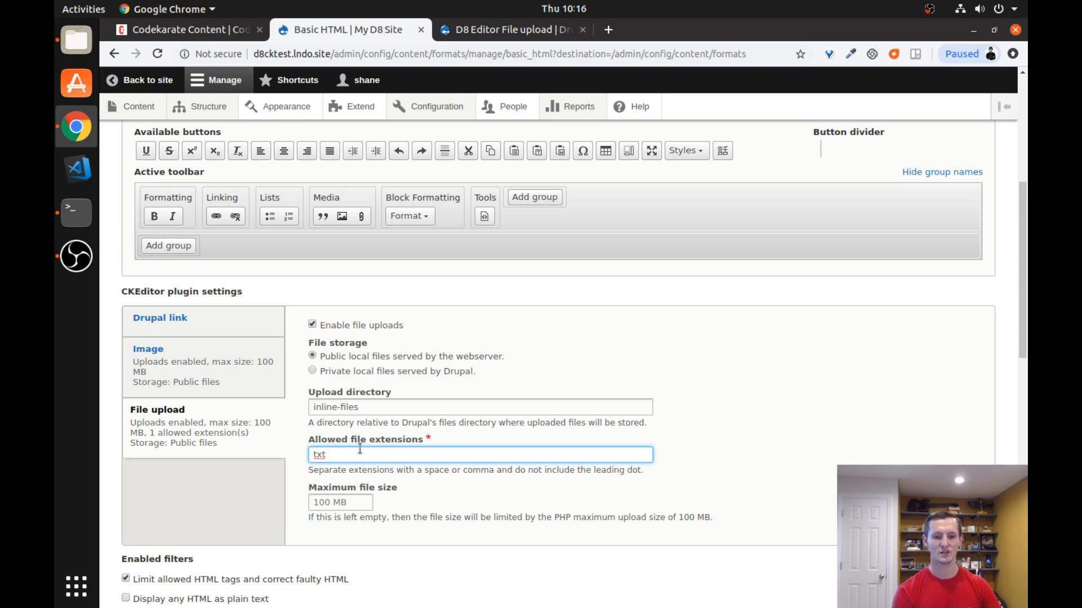
type("csv pdf")
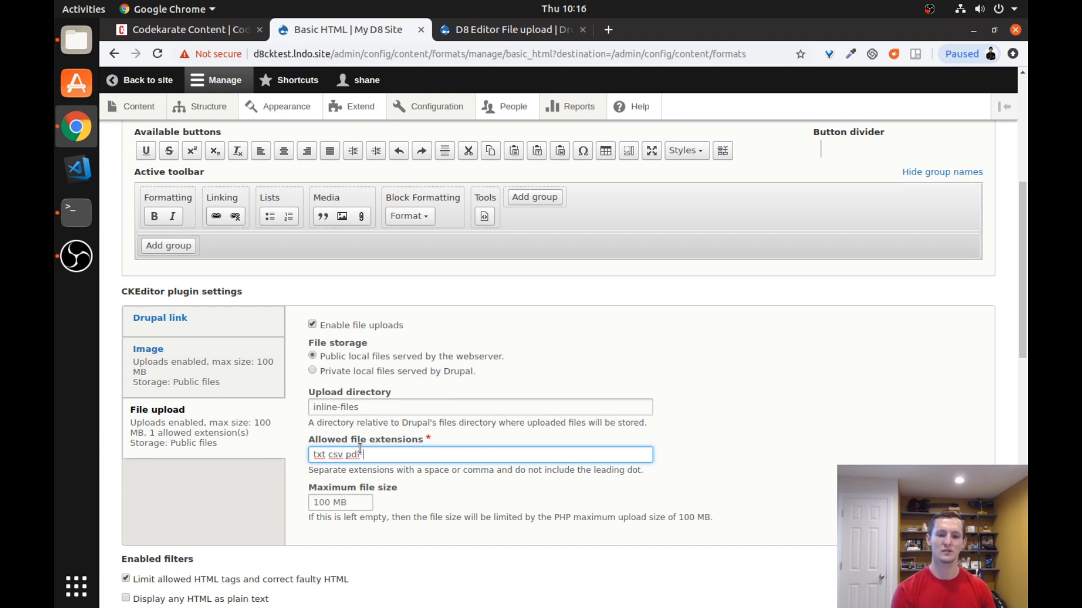
type("docx")
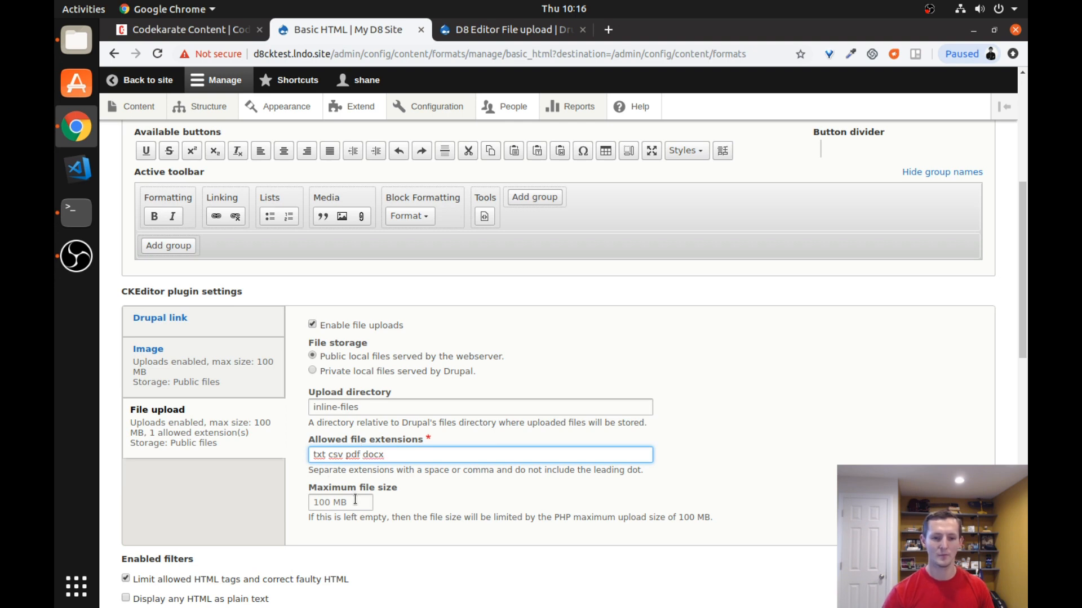
left_click(339, 502)
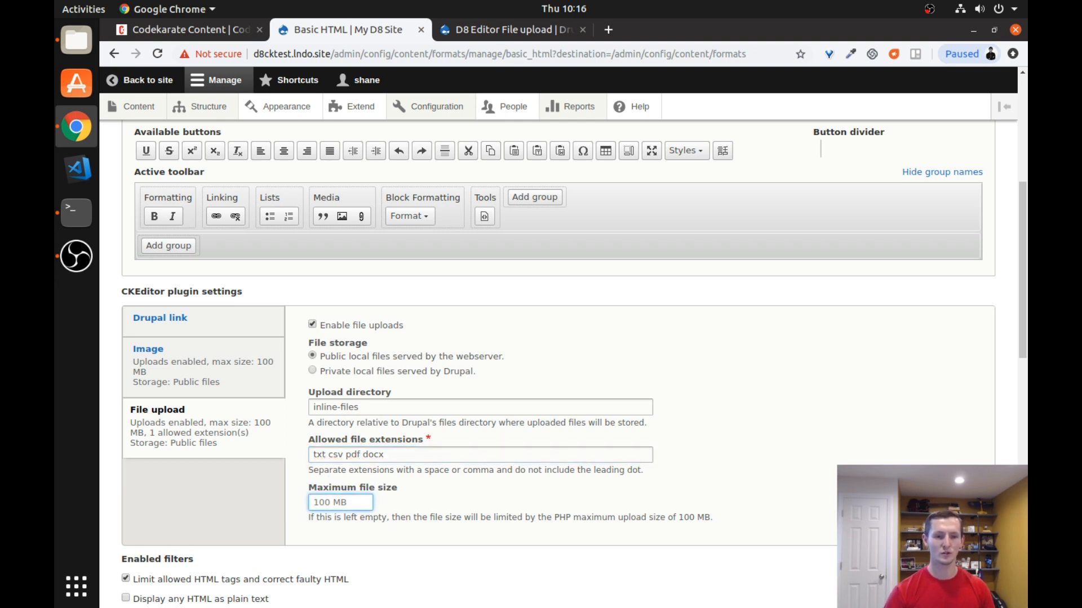
mouse_move(714, 519)
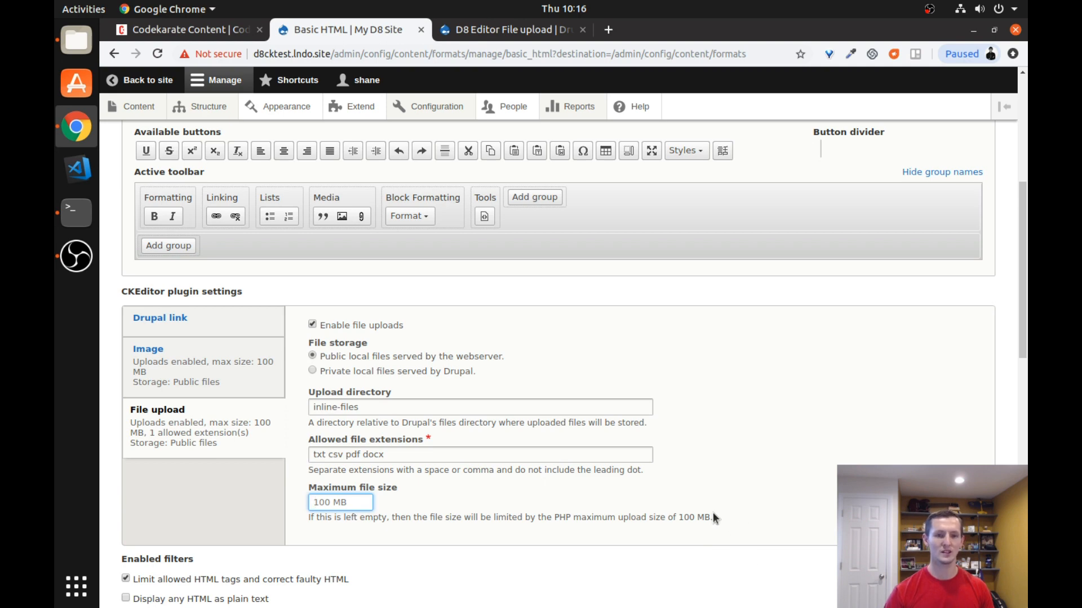
type("20")
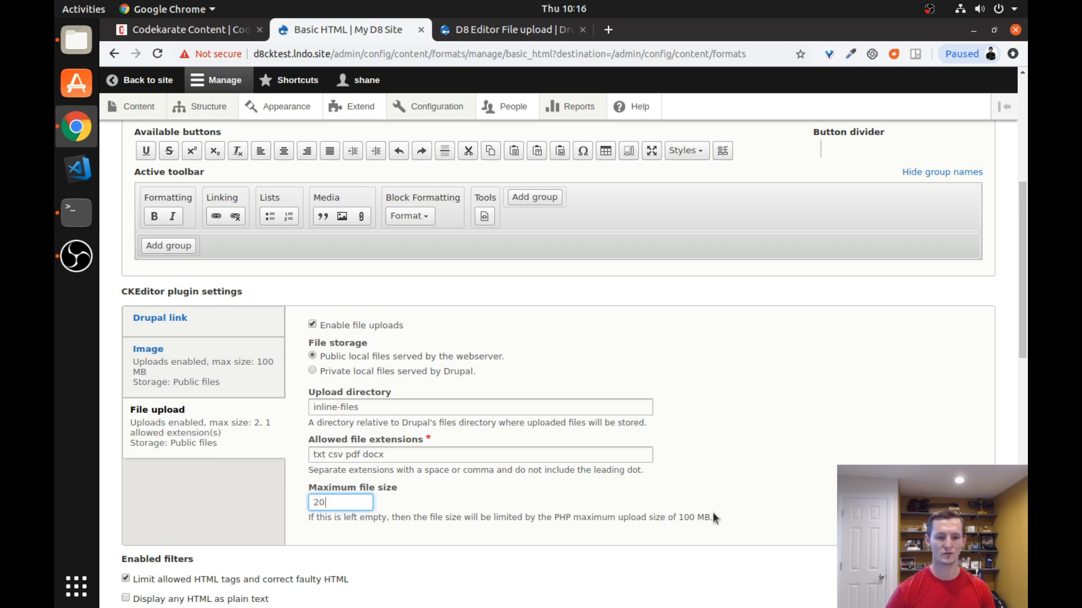
type("MB")
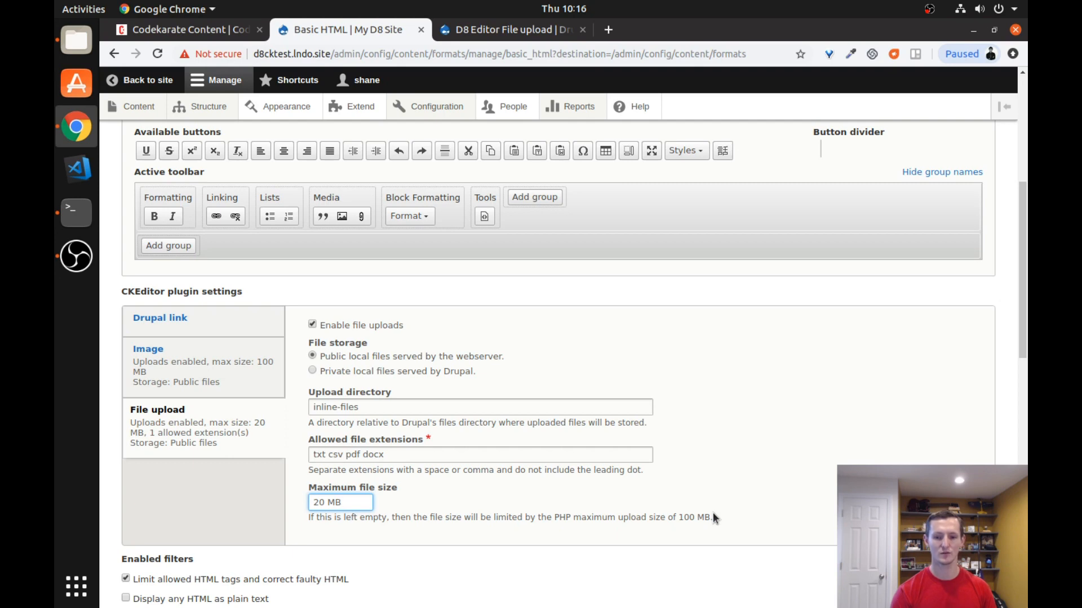
Save the Basic HTML format configuration and return to the text formats list
scroll("down", 3)
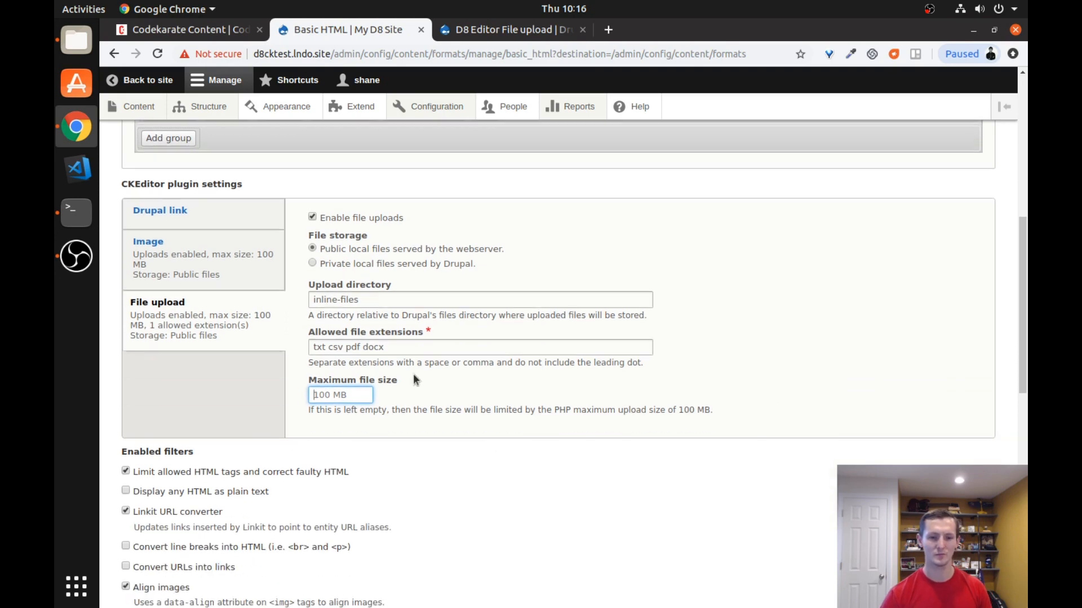
scroll("down", 3)
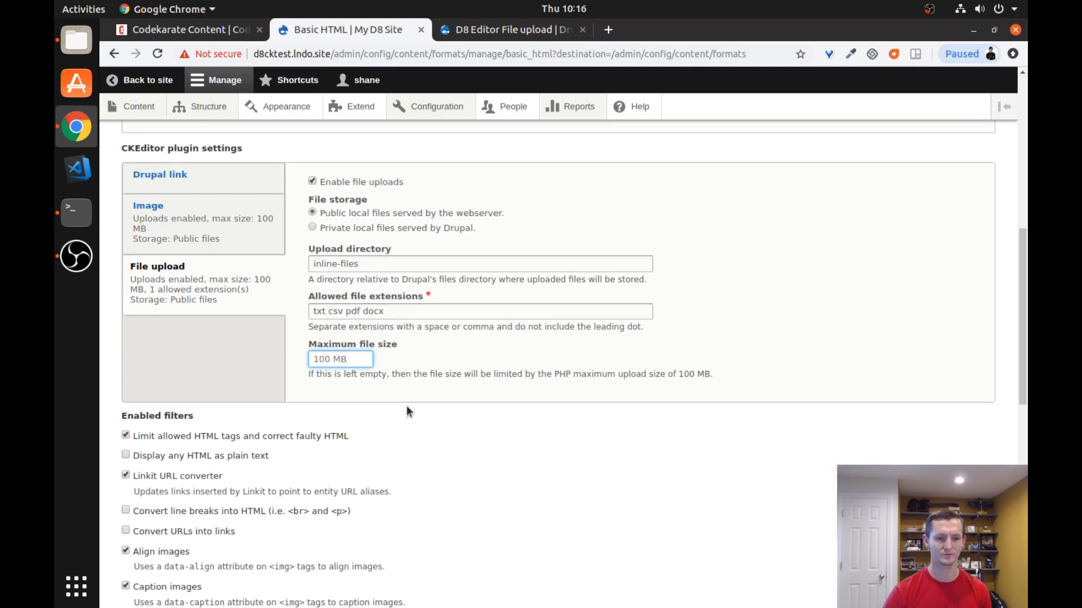
scroll("down", 3)
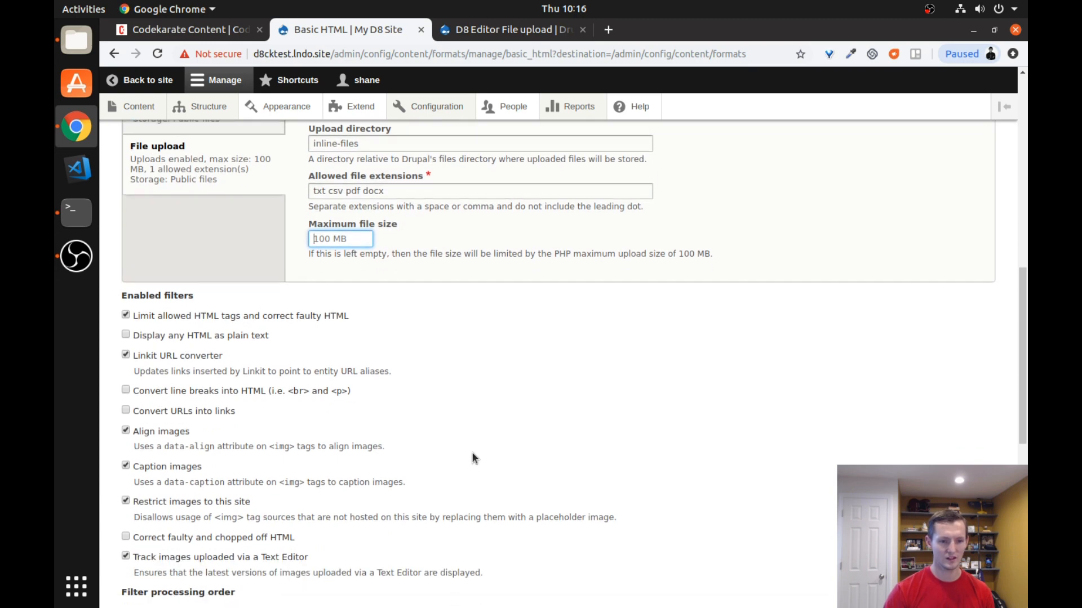
scroll("down", 3)
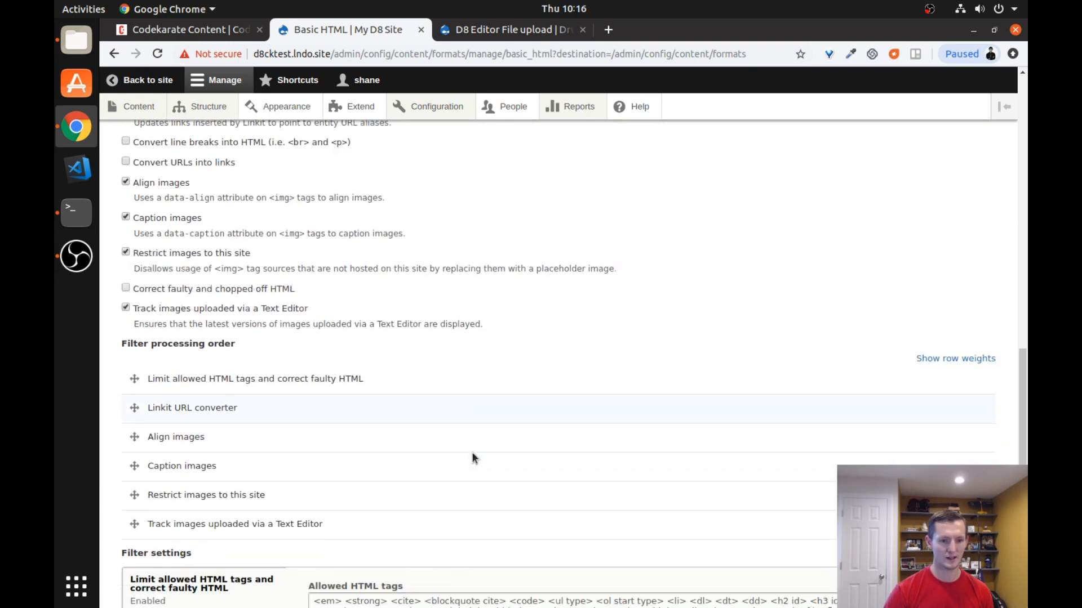
scroll("down", 3)
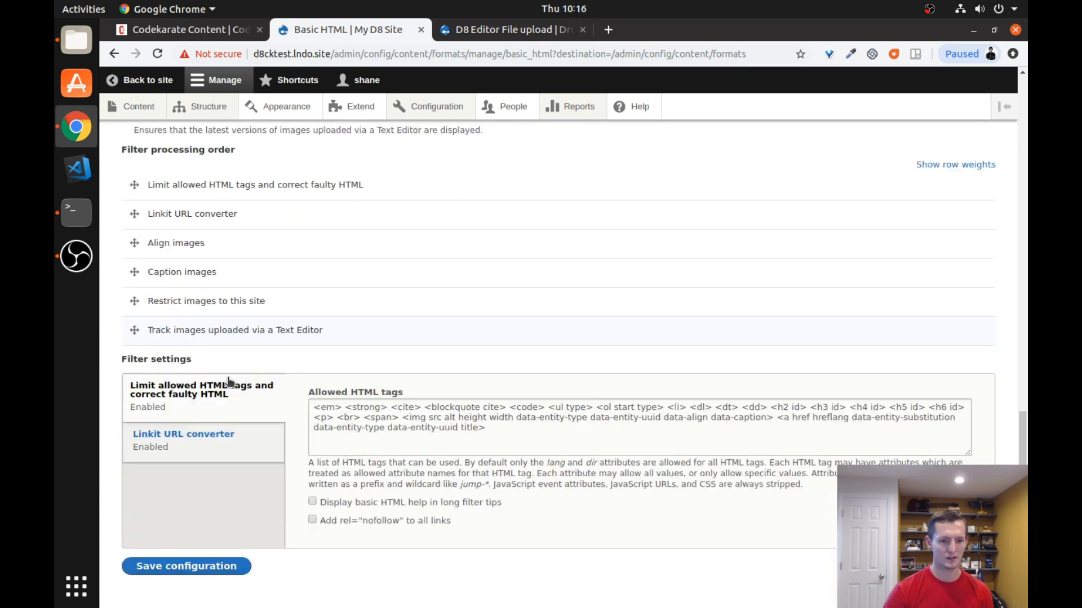
scroll("down", 3)
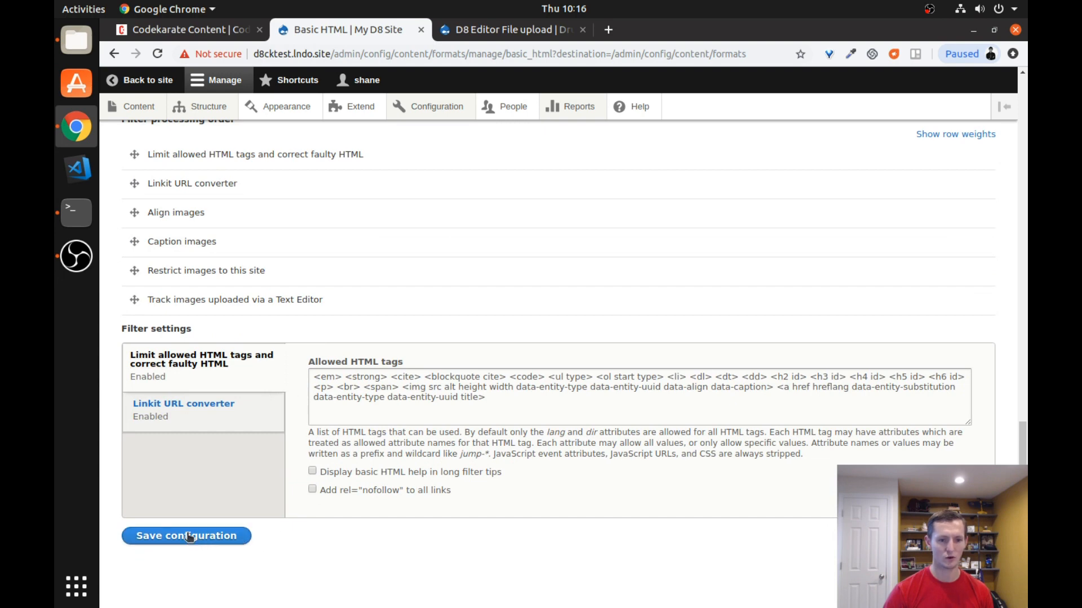
left_click(186, 537)
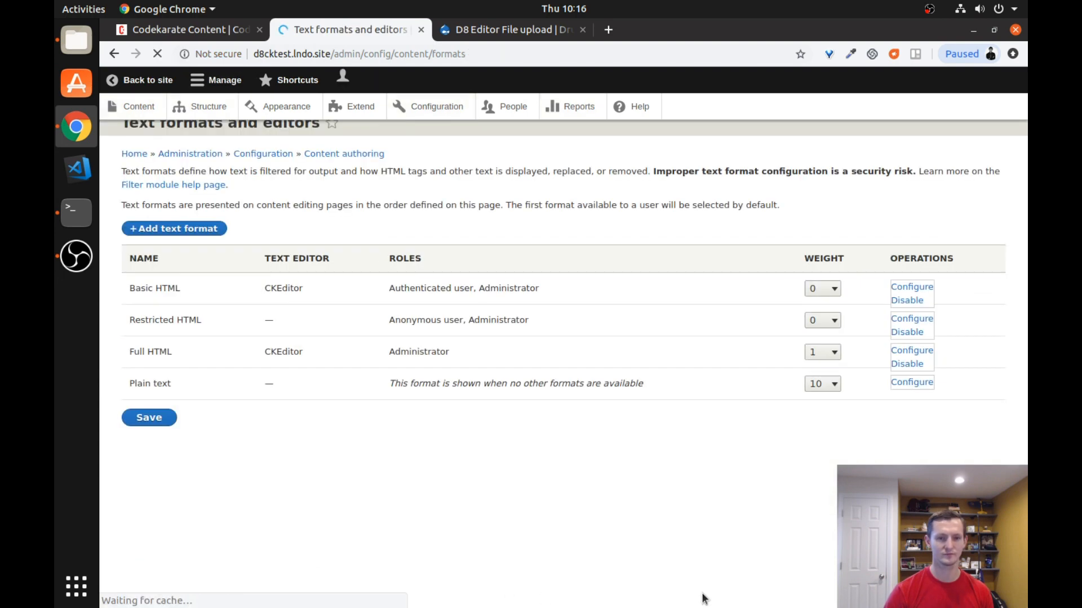
Go back to the site and start a new Article via Add content
left_click(149, 417)
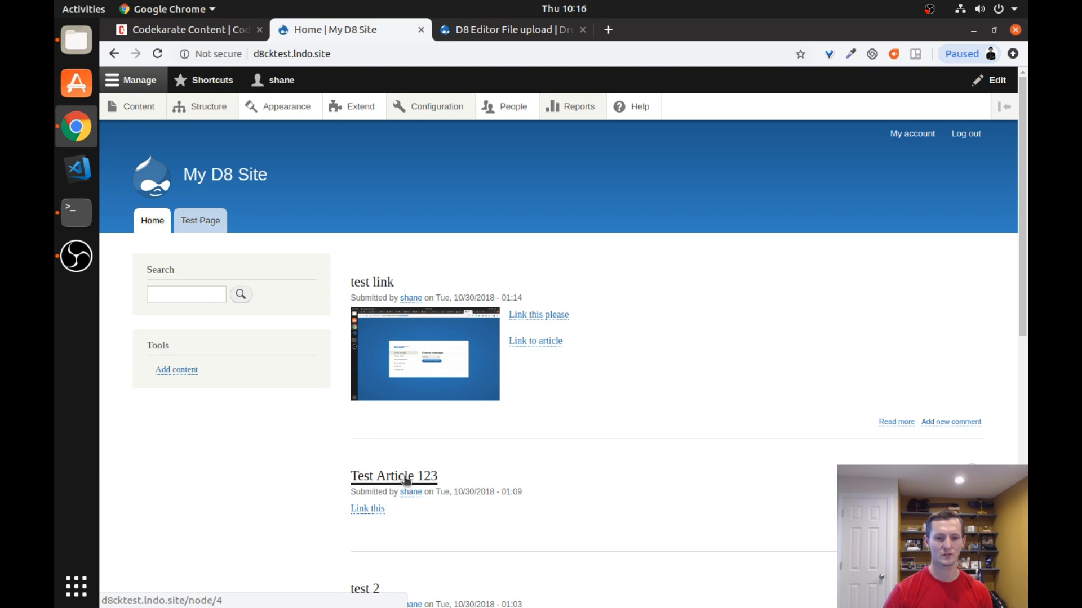
left_click(208, 106)
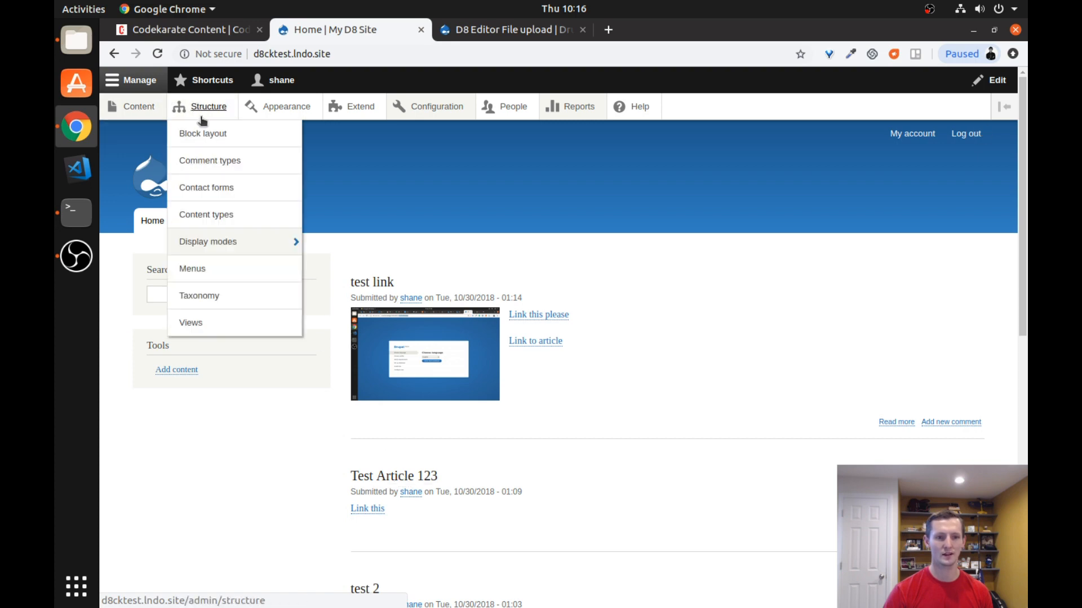
left_click(137, 106)
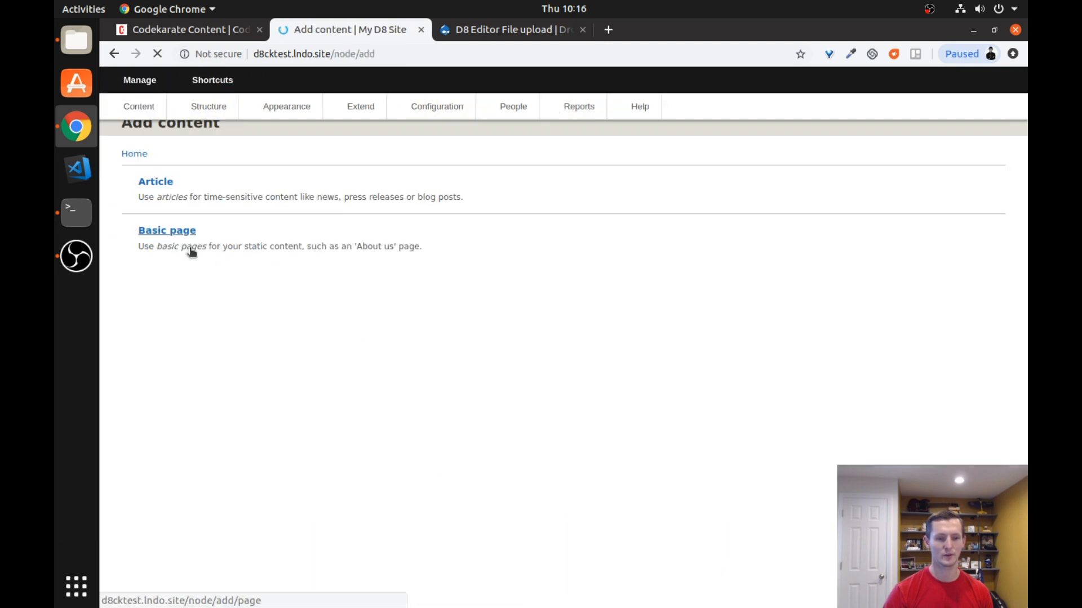
left_click(155, 182)
type("F")
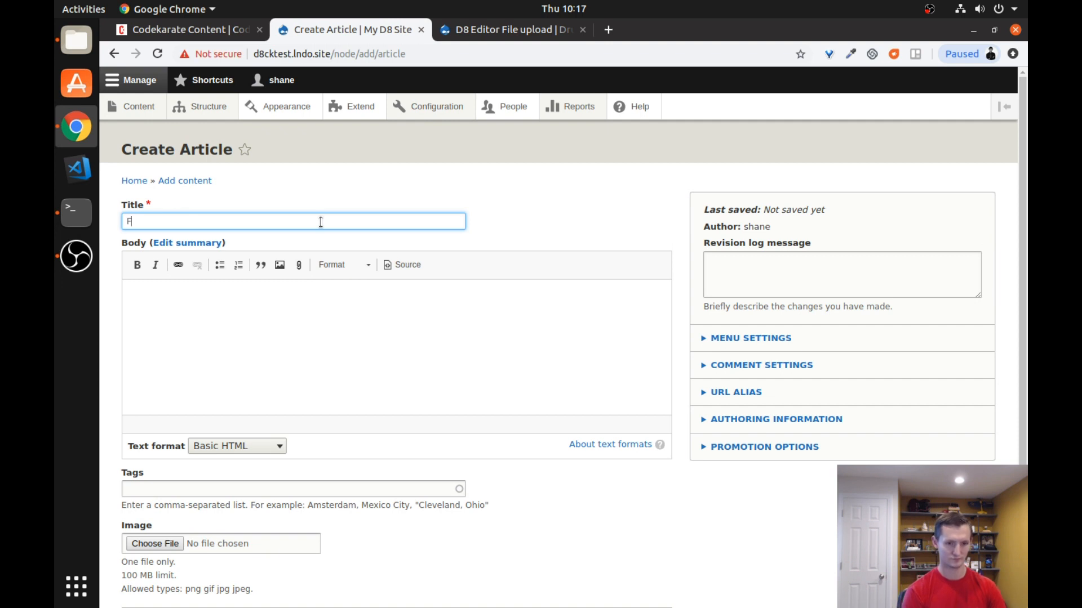
Title the article 'File Upload test' with body 'Check out my really cool file linked below:'
type("ile Upload")
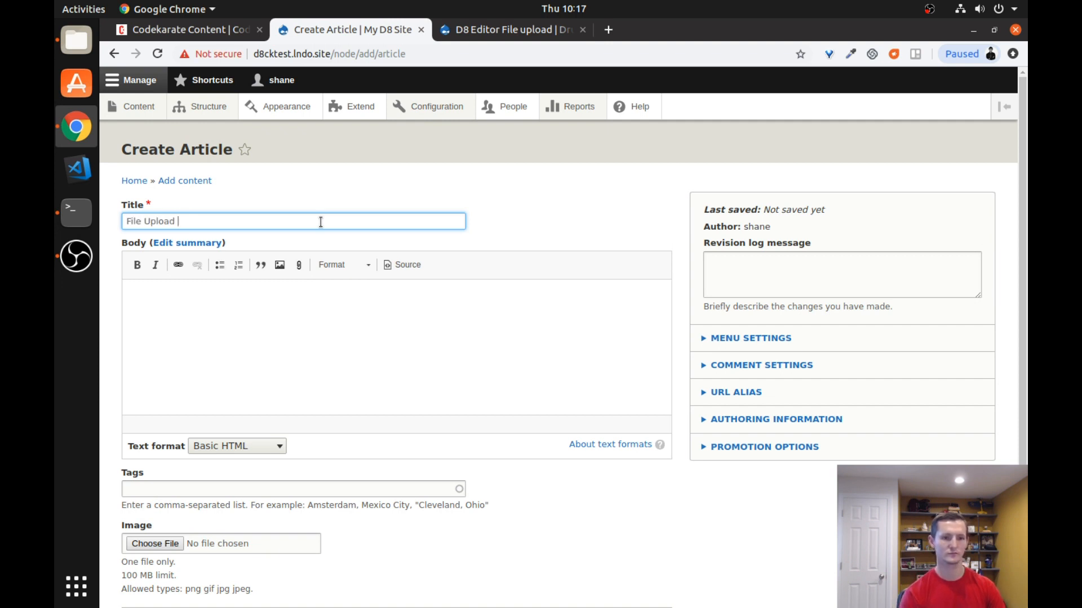
type("test")
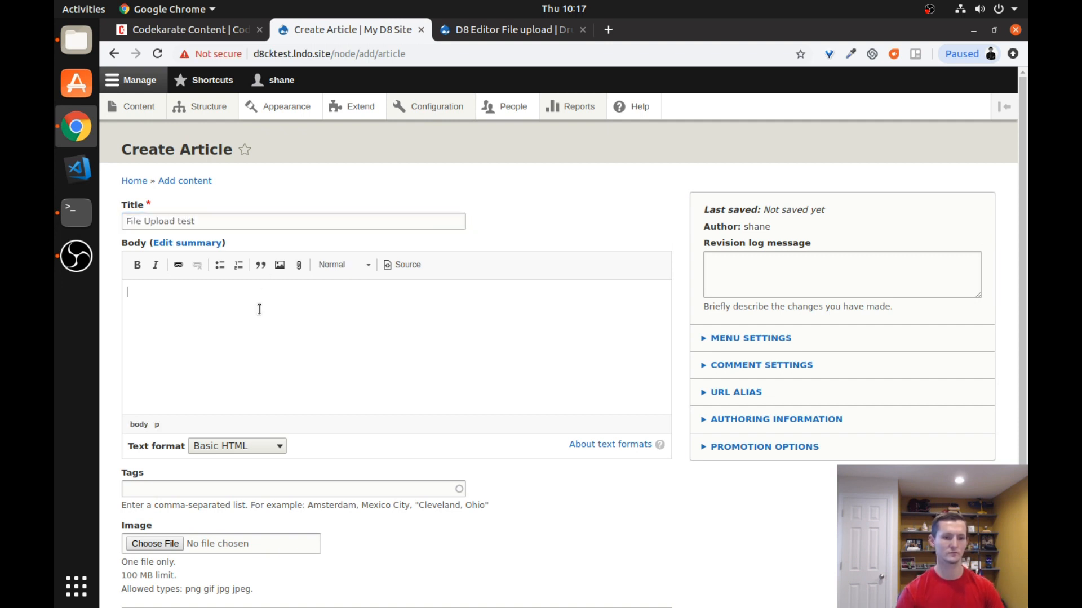
type("Check out my really cool")
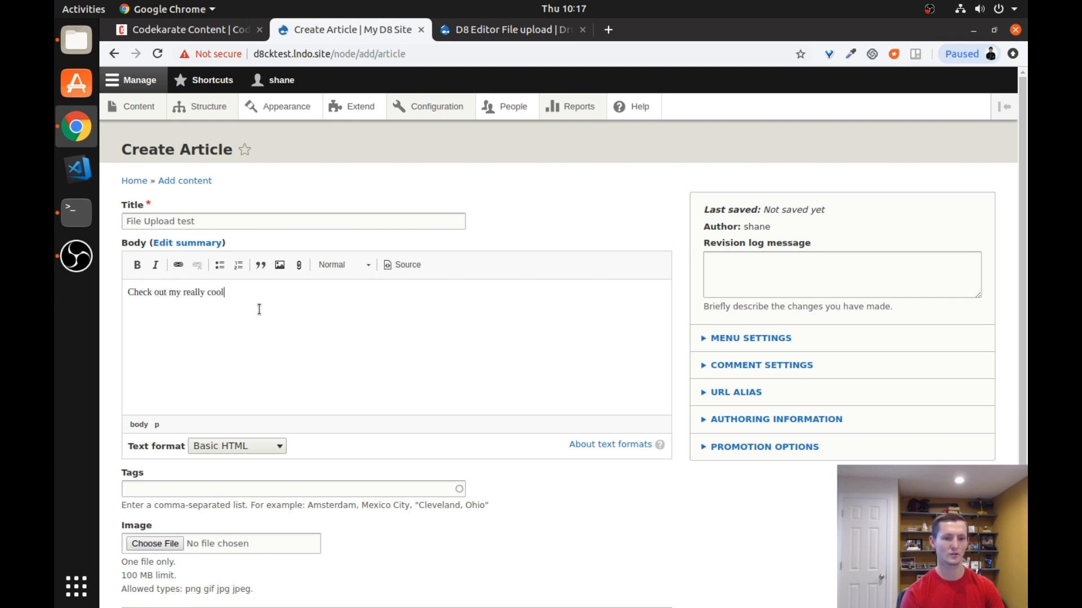
type("file linked bel")
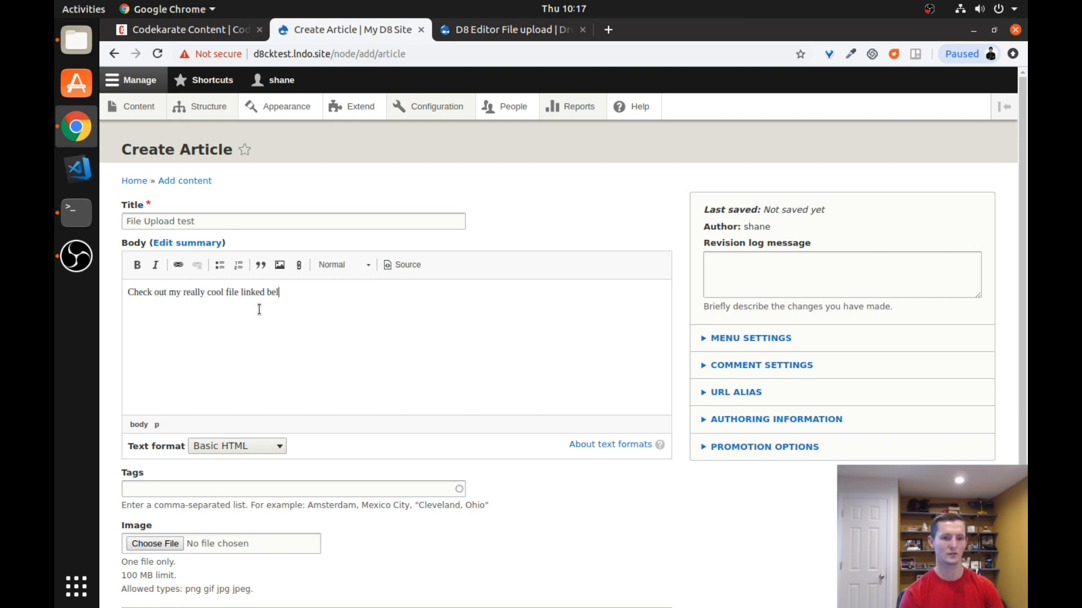
type("o")
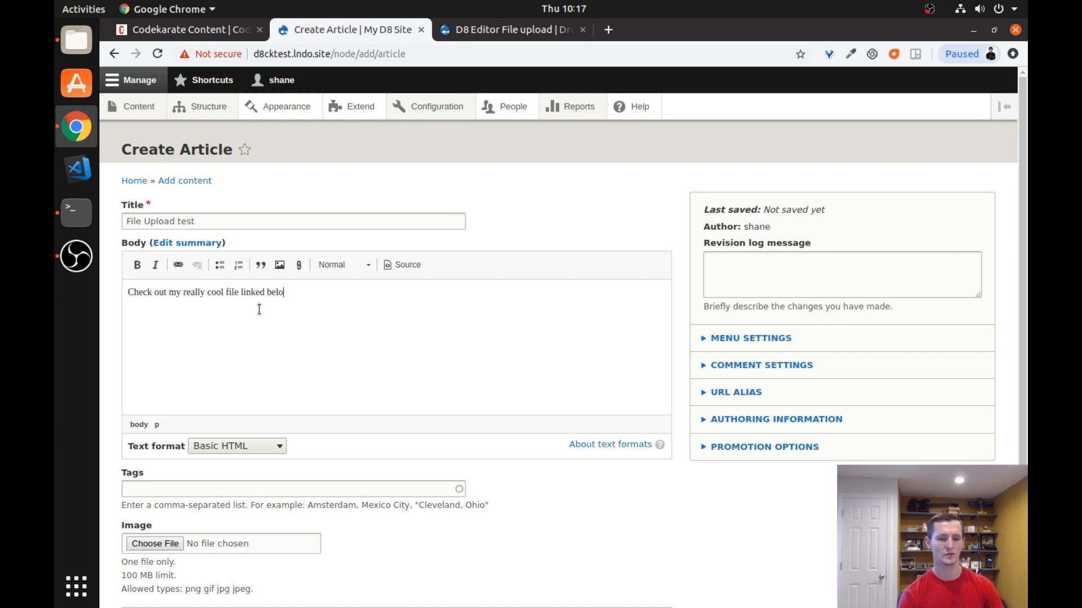
type("w:")
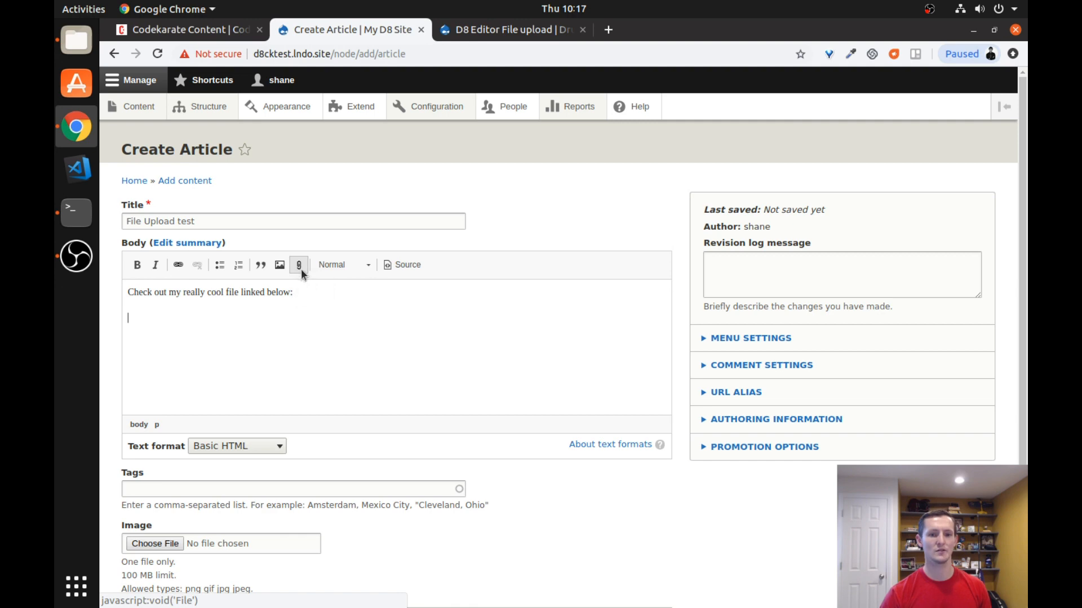
mouse_move(299, 265)
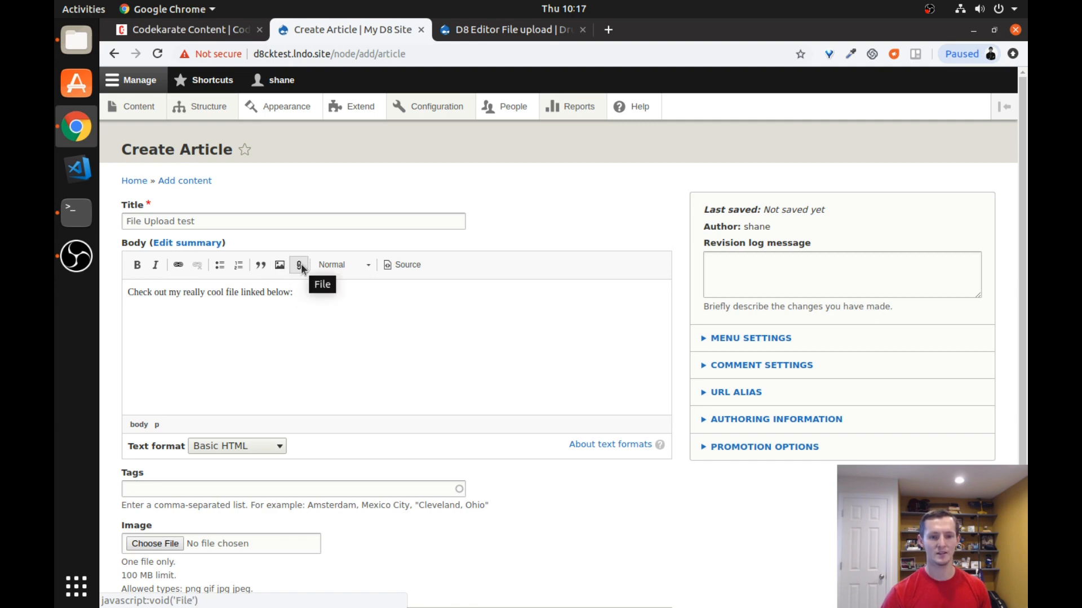
left_click(299, 265)
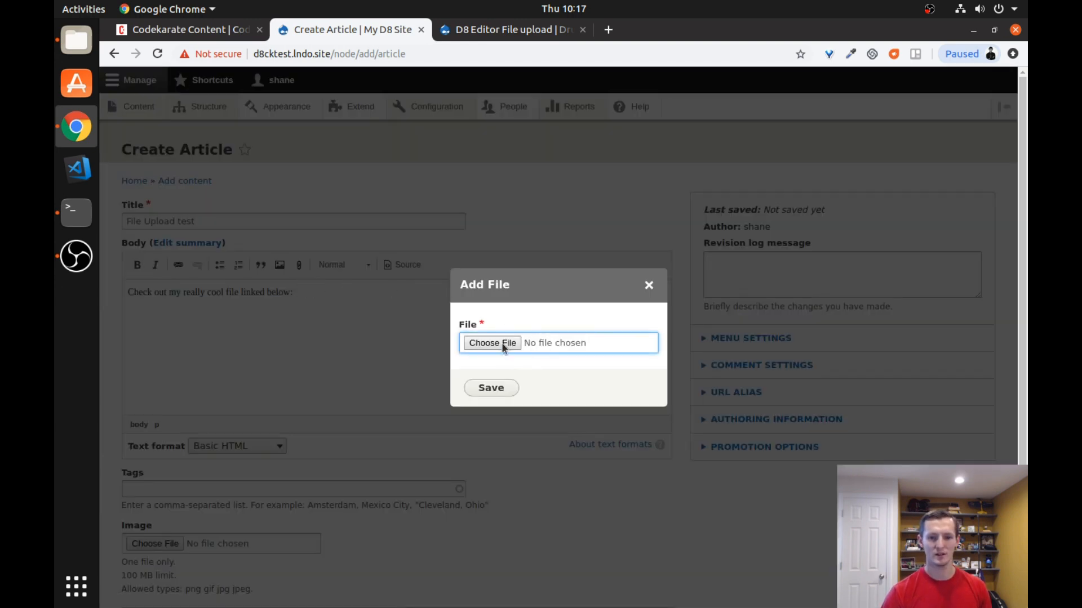
left_click(491, 342)
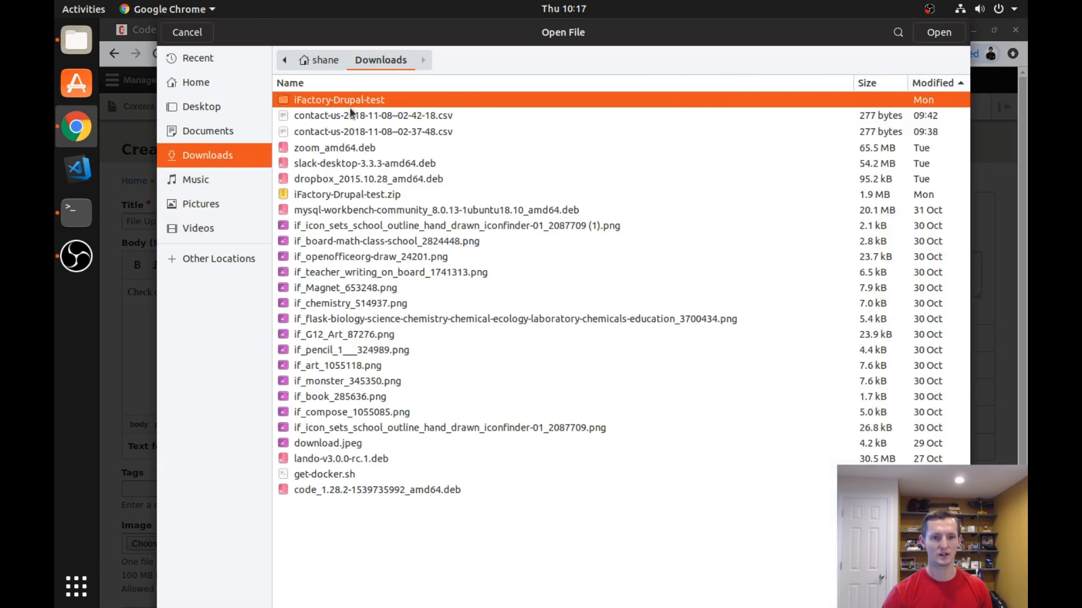
left_click(373, 114)
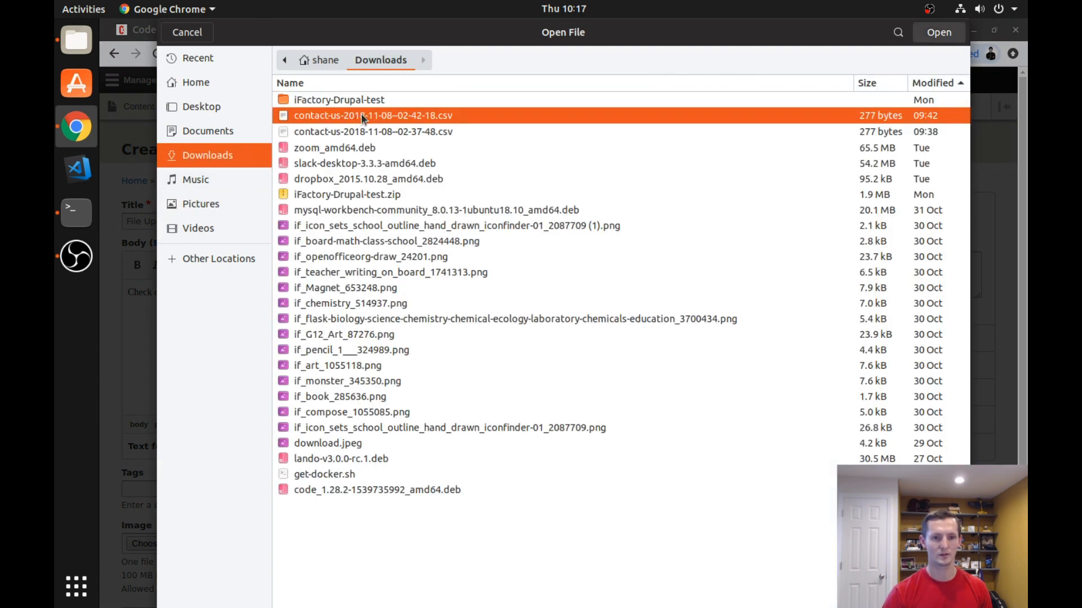
left_click(938, 32)
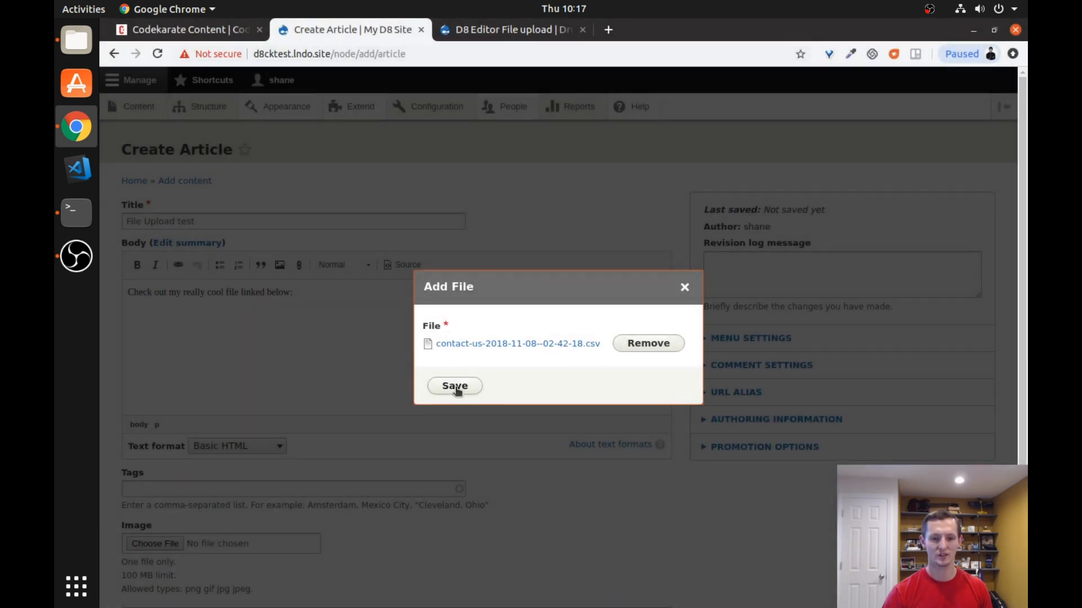
left_click(454, 385)
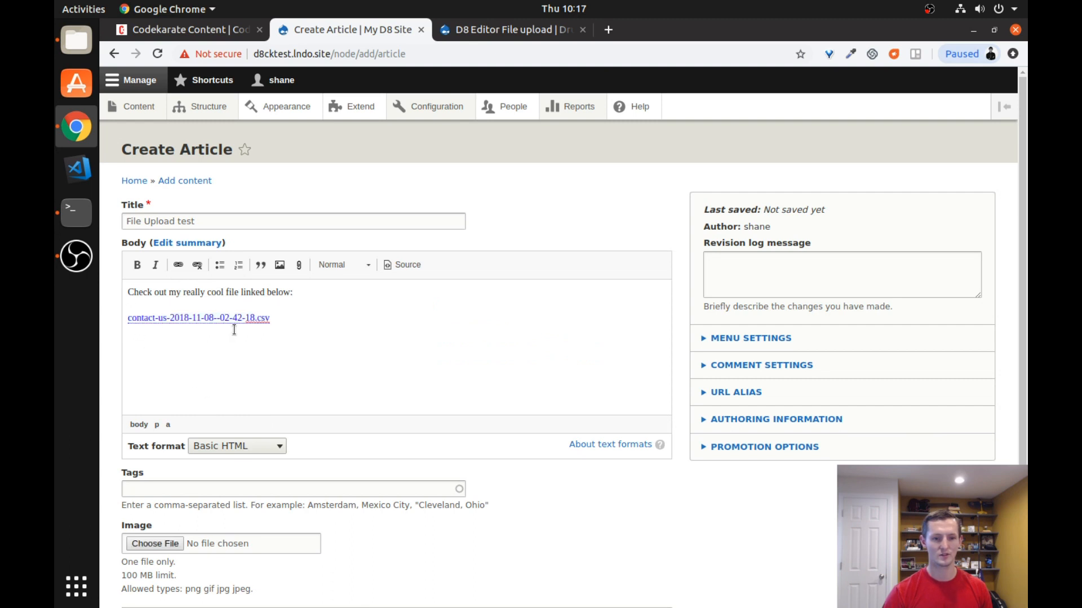
Save the article as Published so it displays with the linked CSV file
scroll("down", 3)
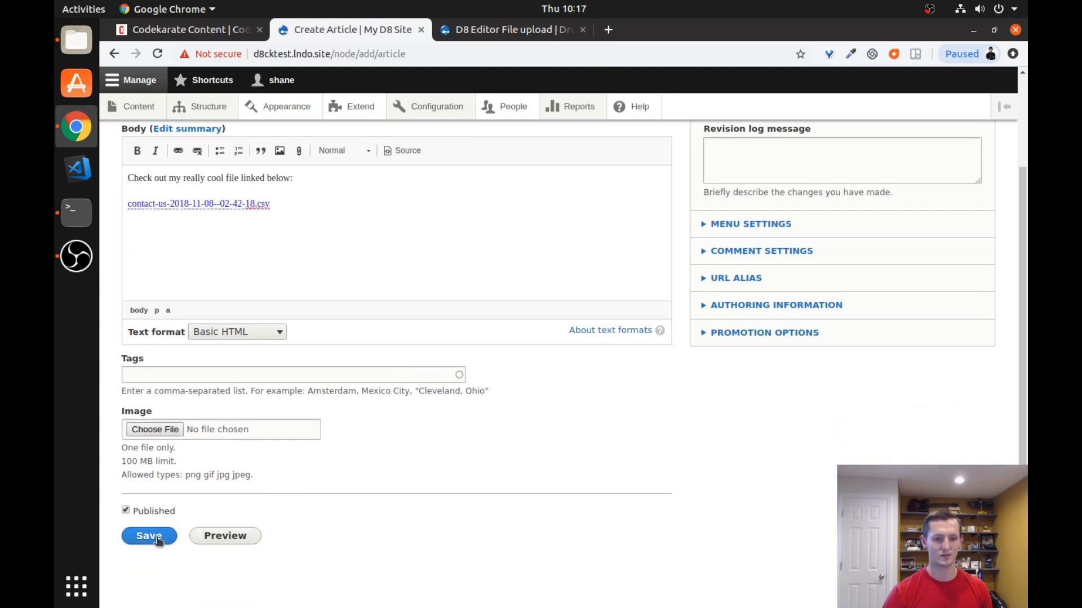
left_click(149, 537)
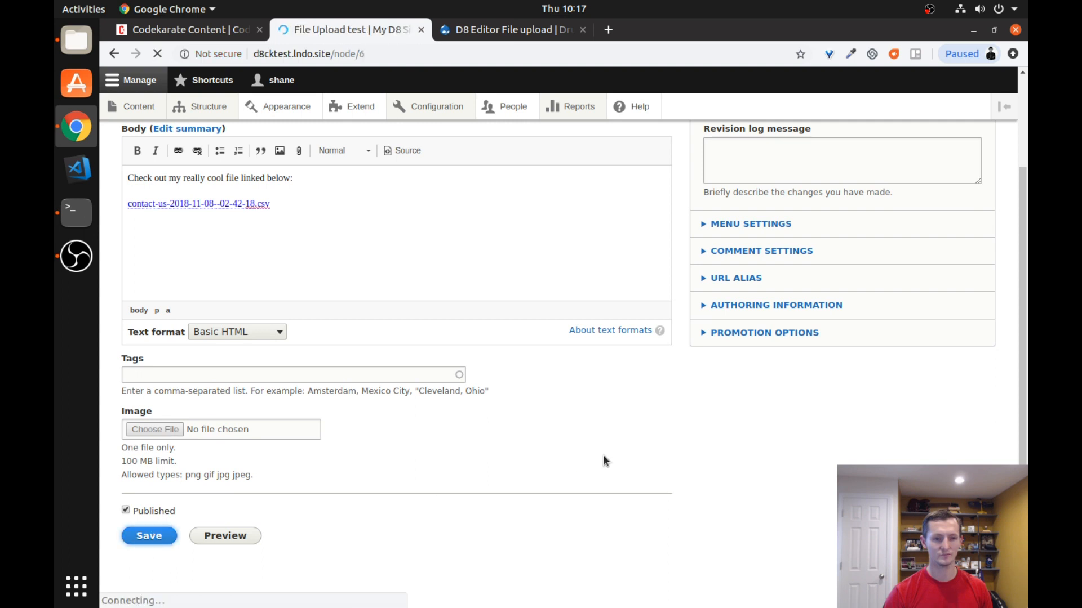
left_click(149, 537)
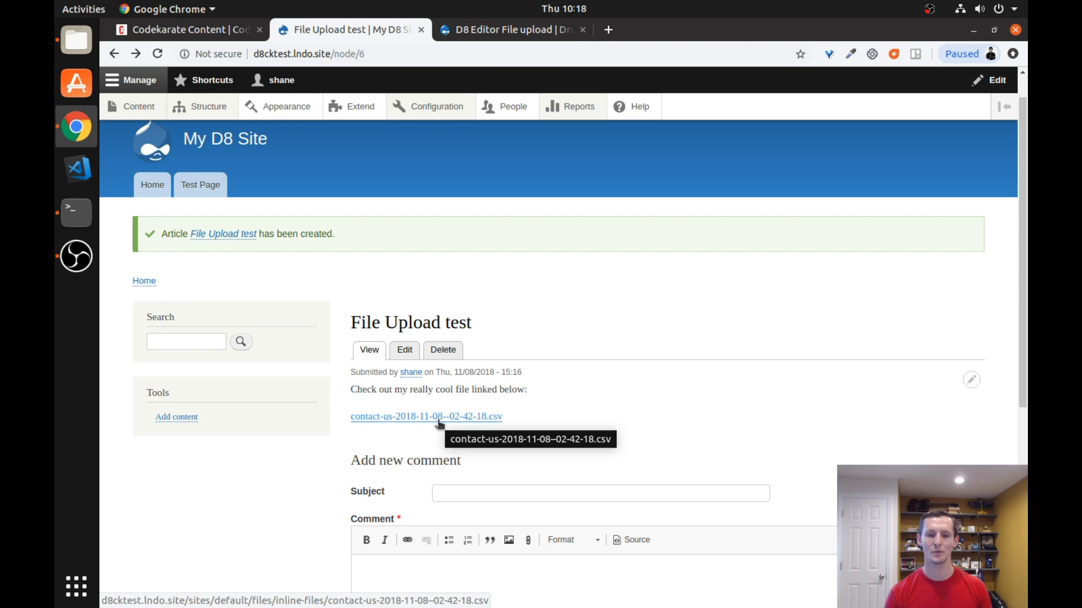
mouse_move(576, 297)
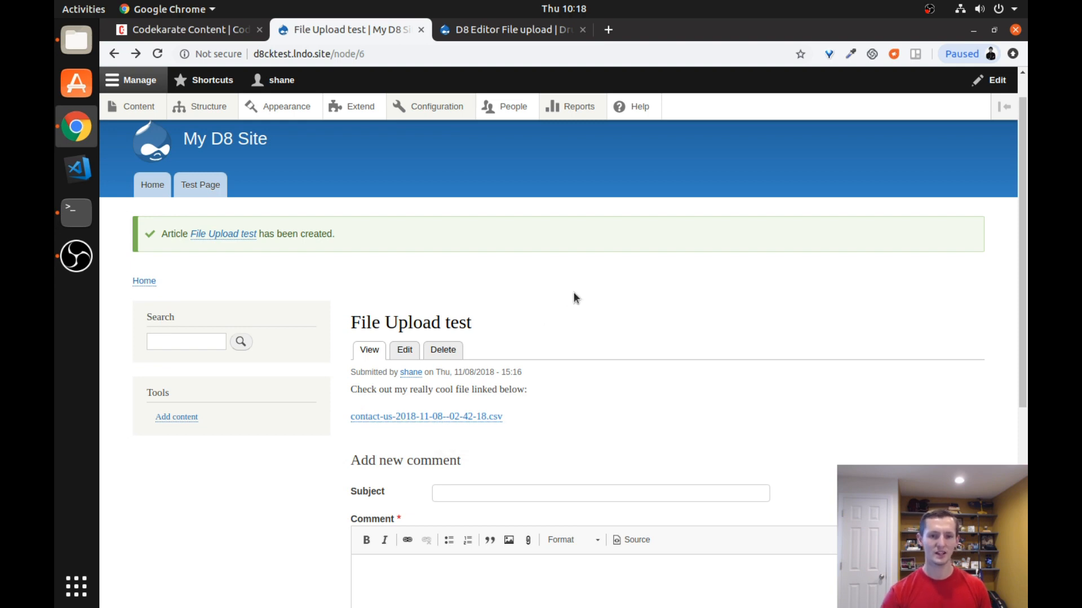
mouse_move(627, 311)
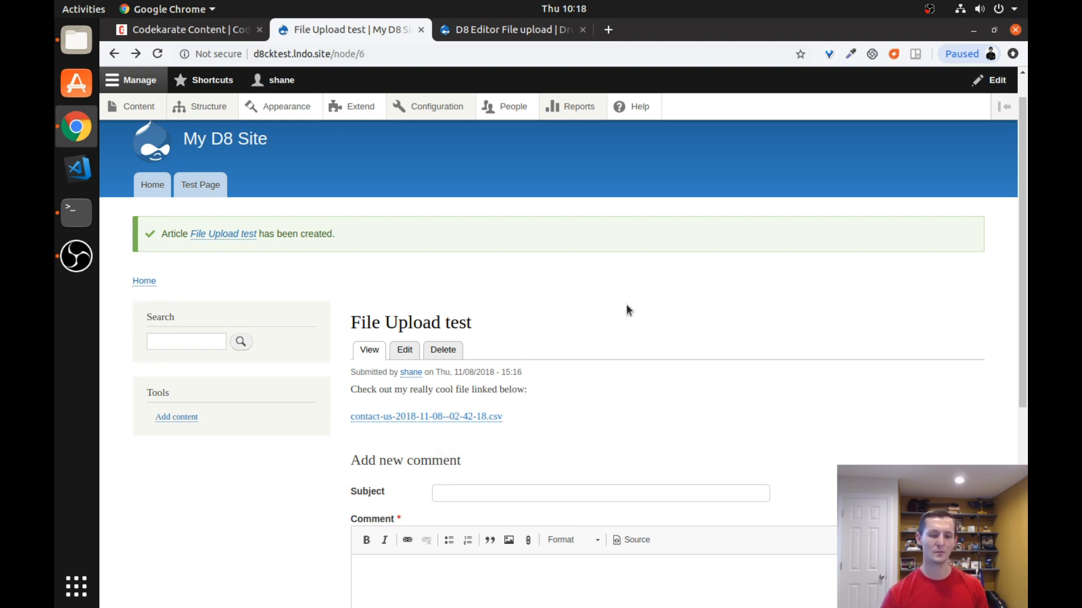